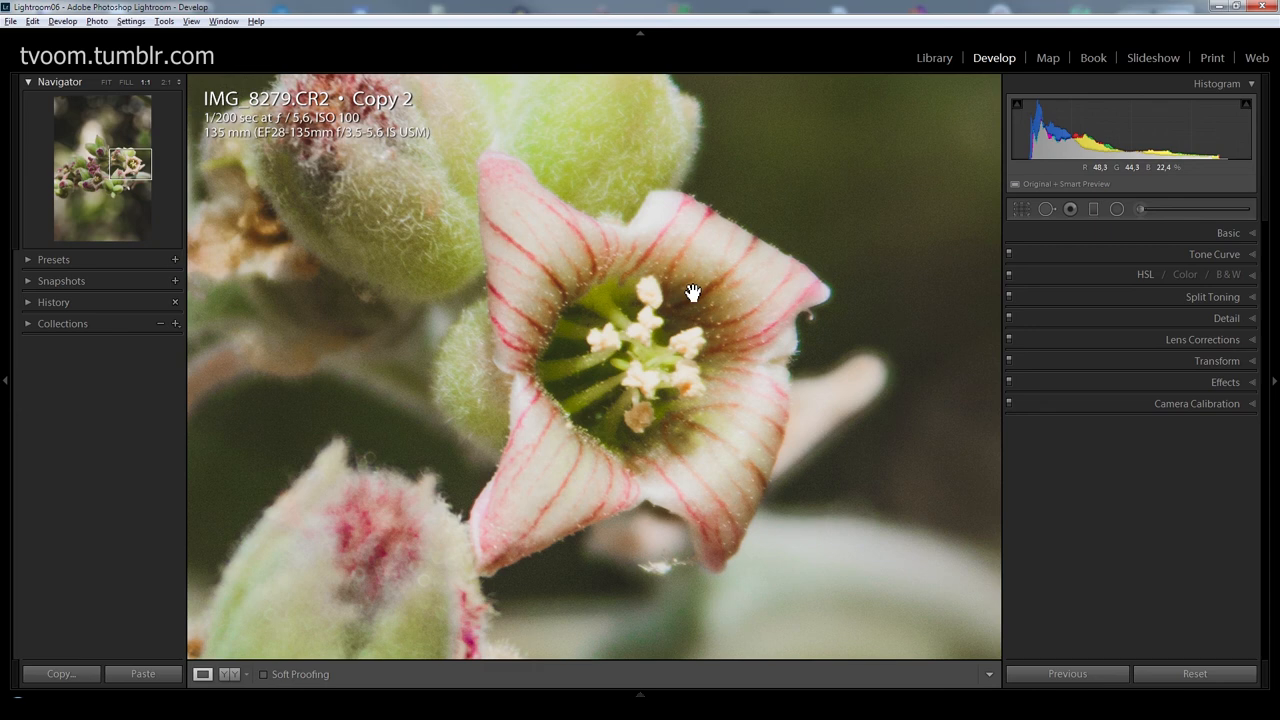
- Expand the Detail panel to show sharpening and noise reduction for the flower photo
left_click(1226, 318)
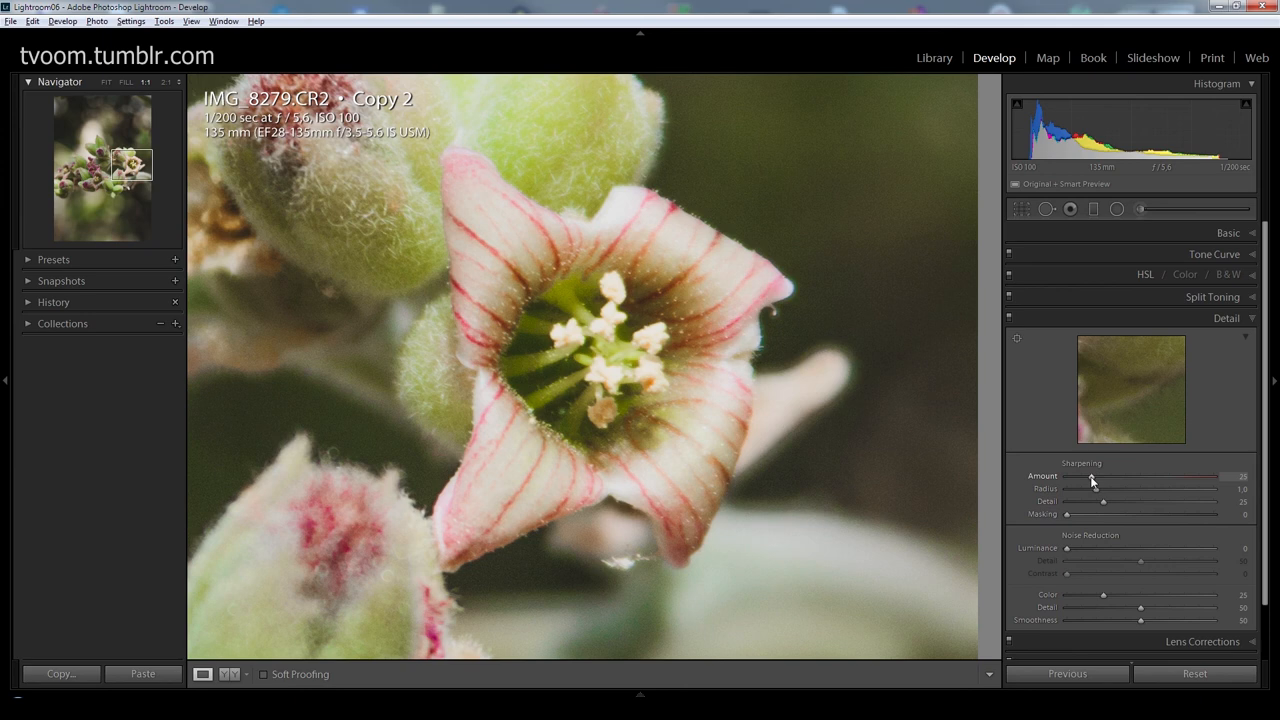
- Push the Sharpening Amount slider from 25 up to its maximum of 150
left_click_drag(1090, 476, 1213, 476)
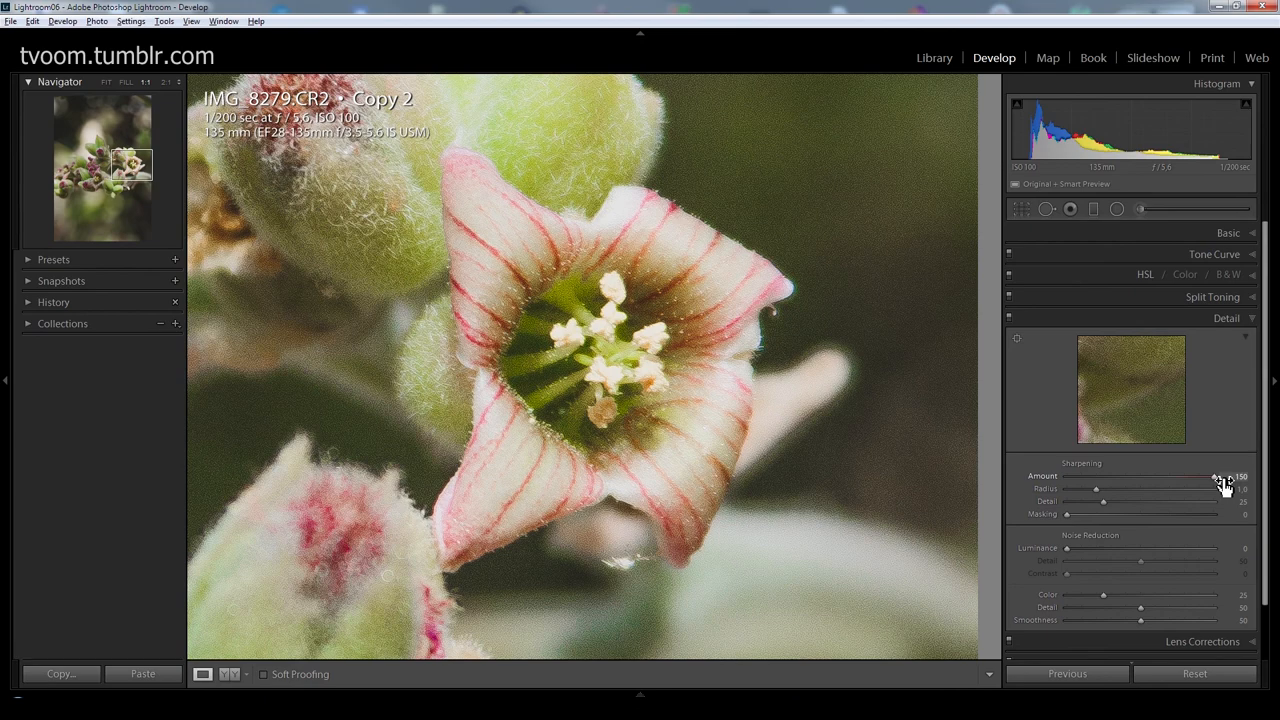
left_click_drag(1225, 477, 1213, 477)
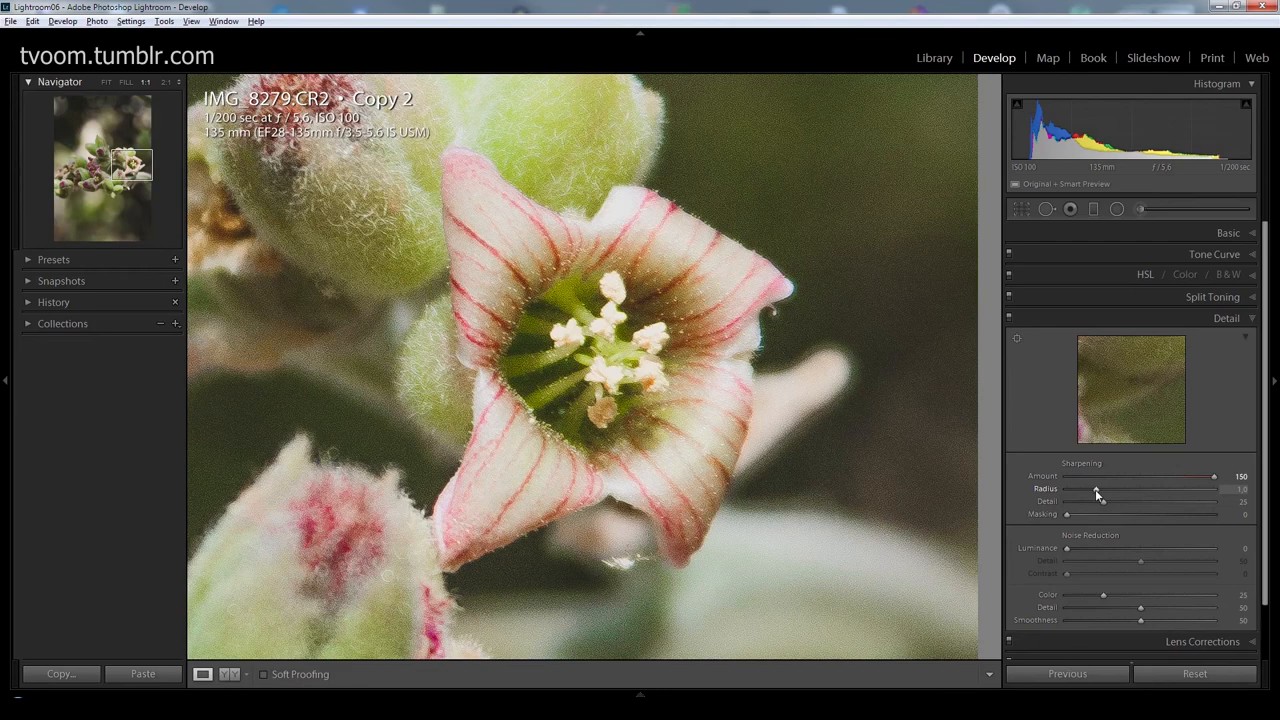
- Try sharpening Radius values, previewing the grayscale edge mask, and return to 0.5
left_click_drag(1095, 489, 1067, 489)
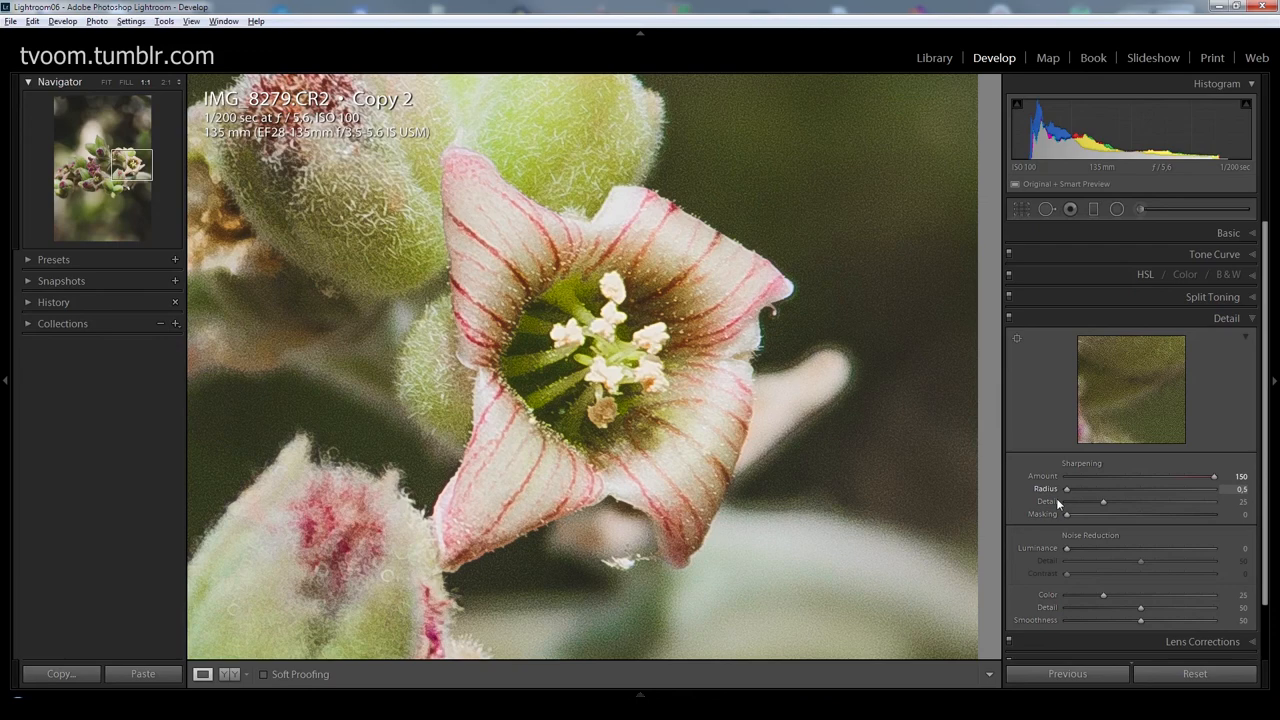
left_click_drag(1066, 489, 1149, 489)
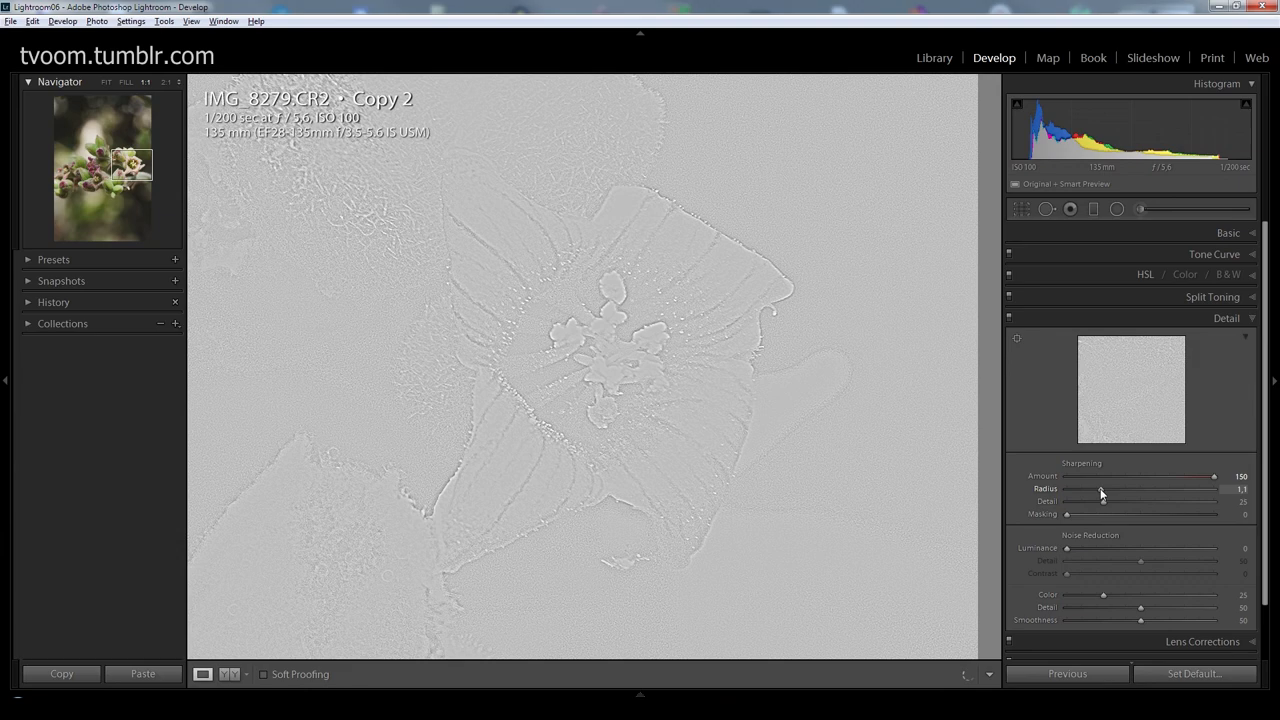
left_click_drag(1101, 488, 1066, 488)
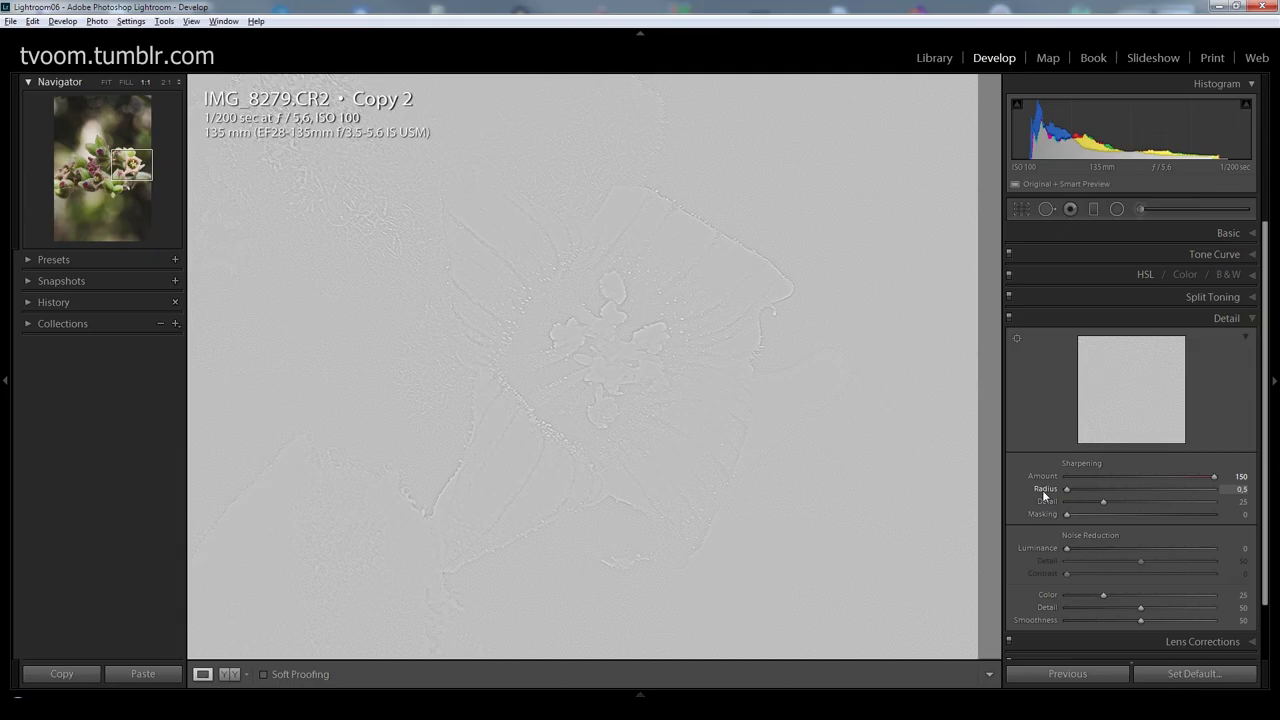
- Set sharpening Radius to 1.9, Amount to 71 and Detail to 57
left_click_drag(1067, 489, 1135, 489)
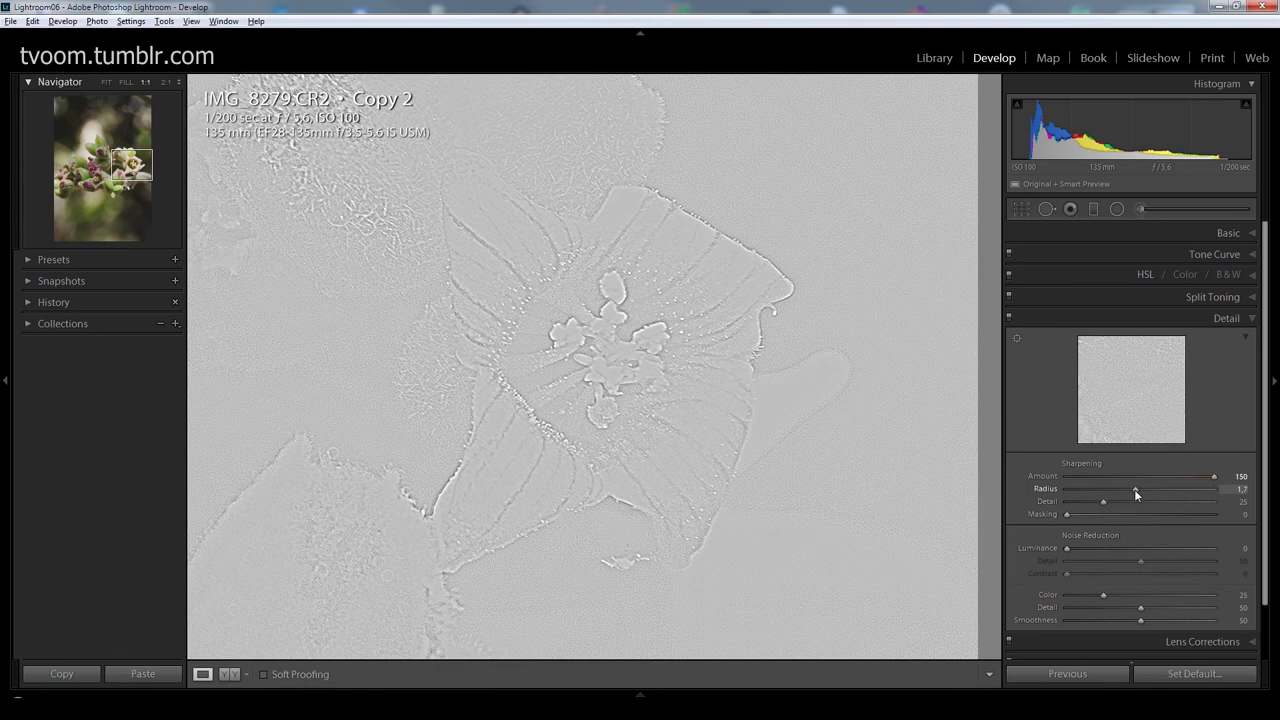
left_click_drag(1135, 489, 1148, 489)
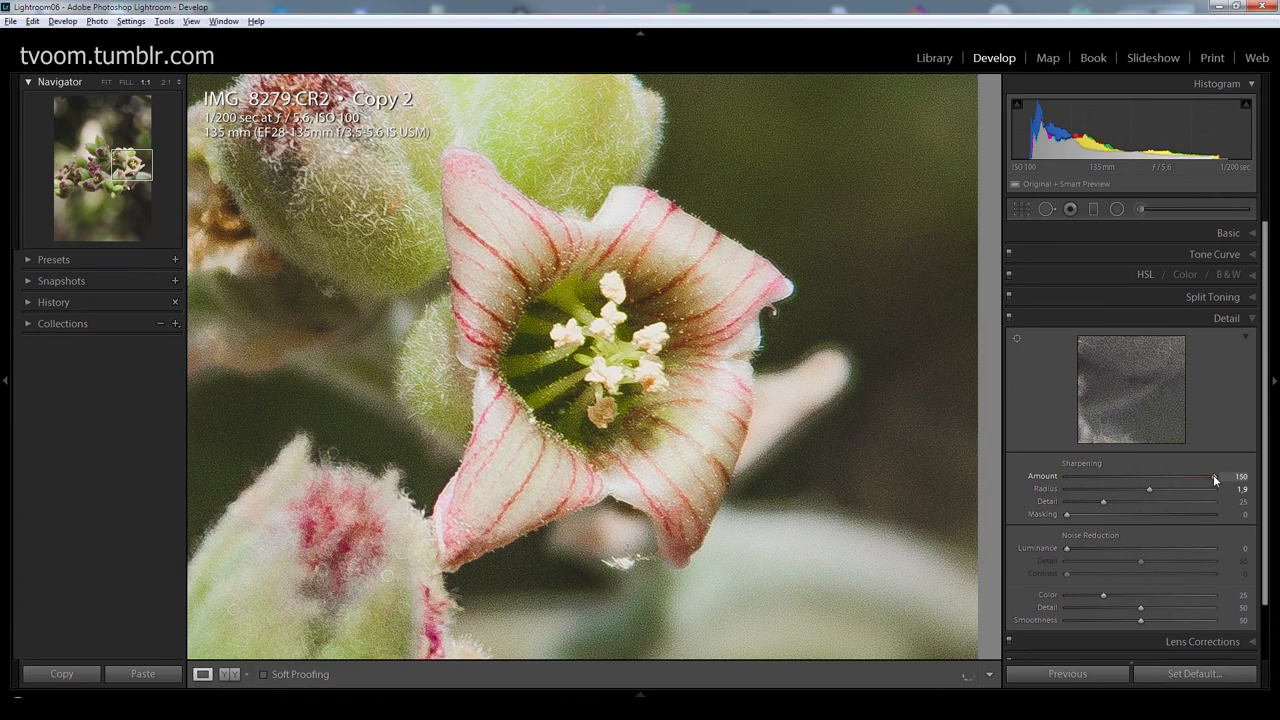
left_click_drag(1220, 476, 1067, 476)
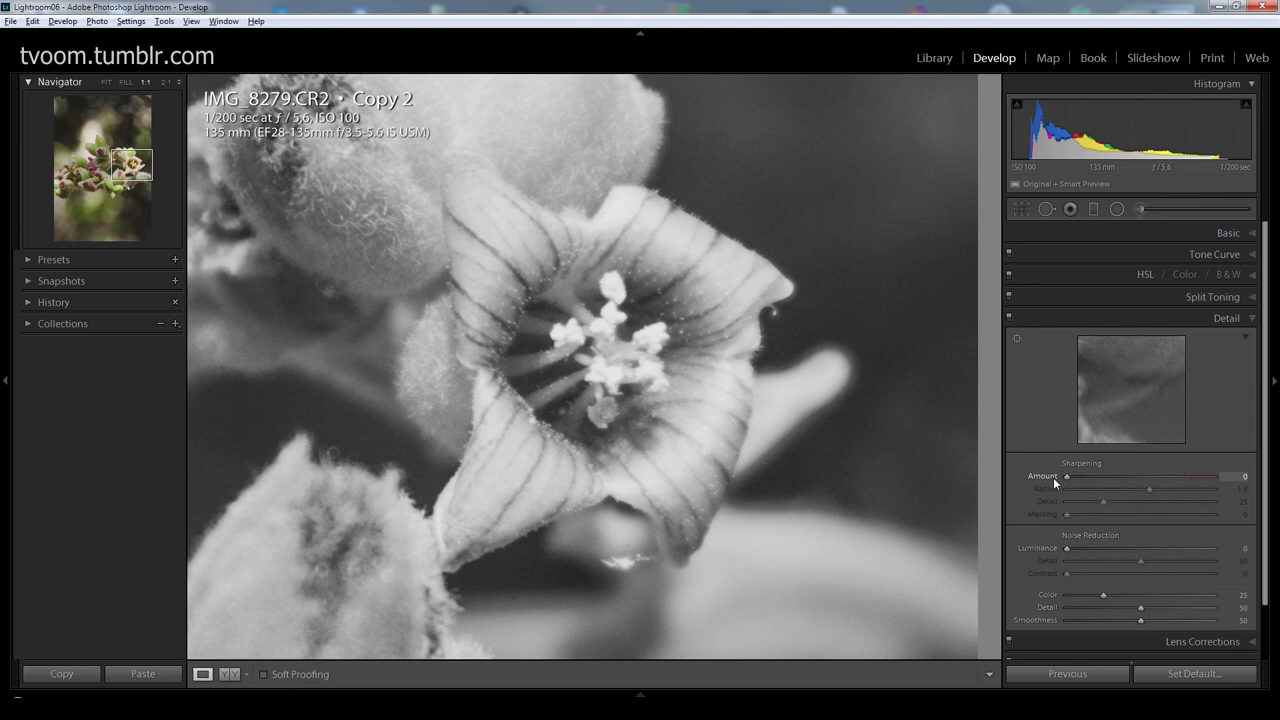
left_click_drag(1066, 476, 1130, 476)
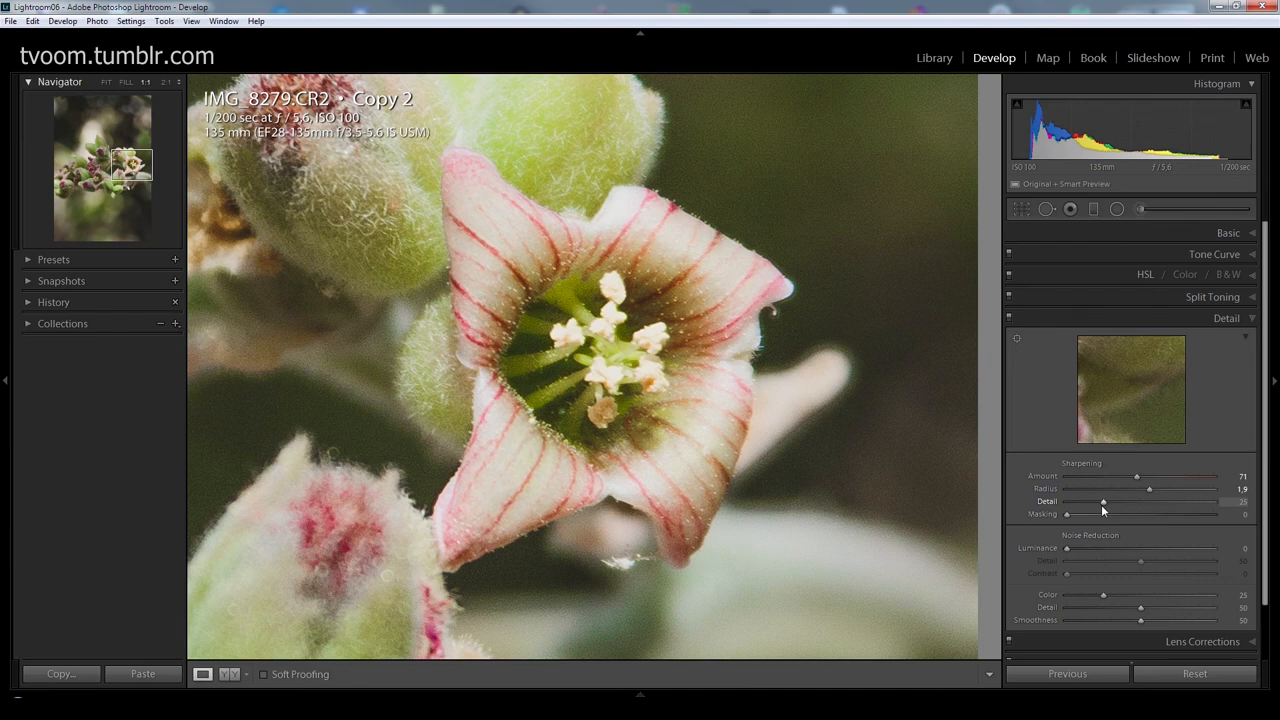
left_click_drag(1103, 501, 1097, 501)
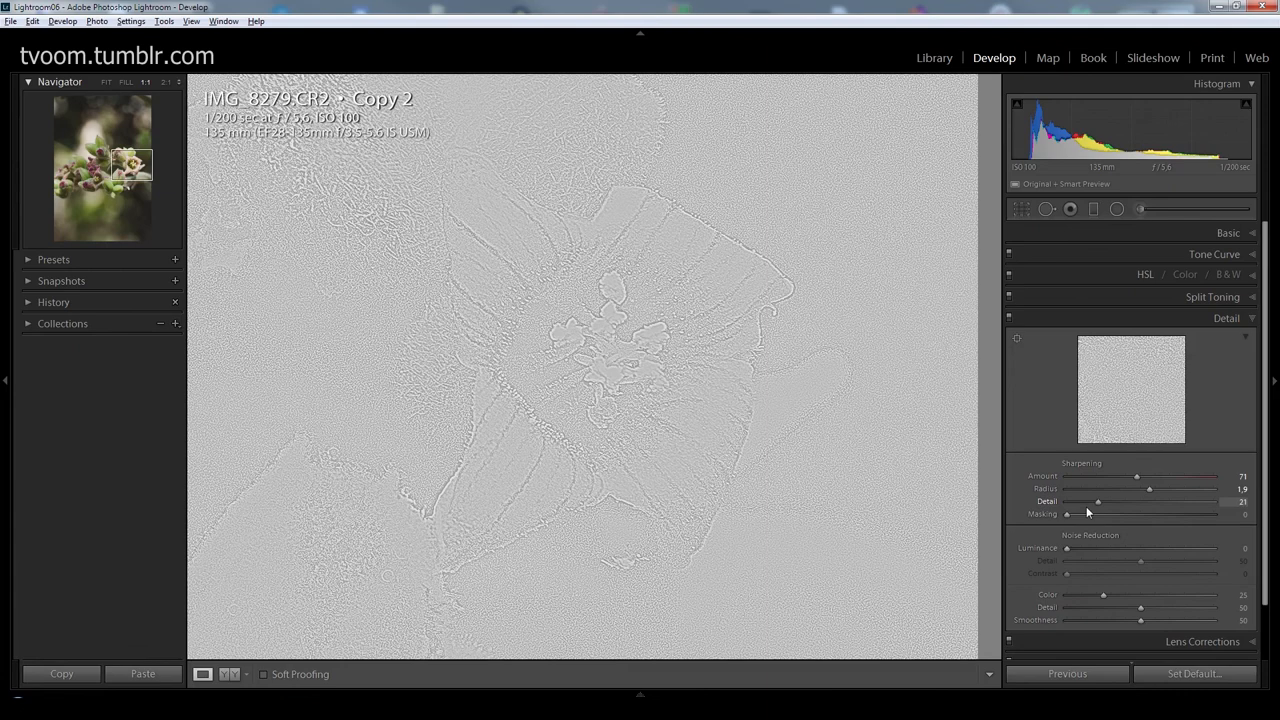
left_click_drag(1097, 501, 1178, 501)
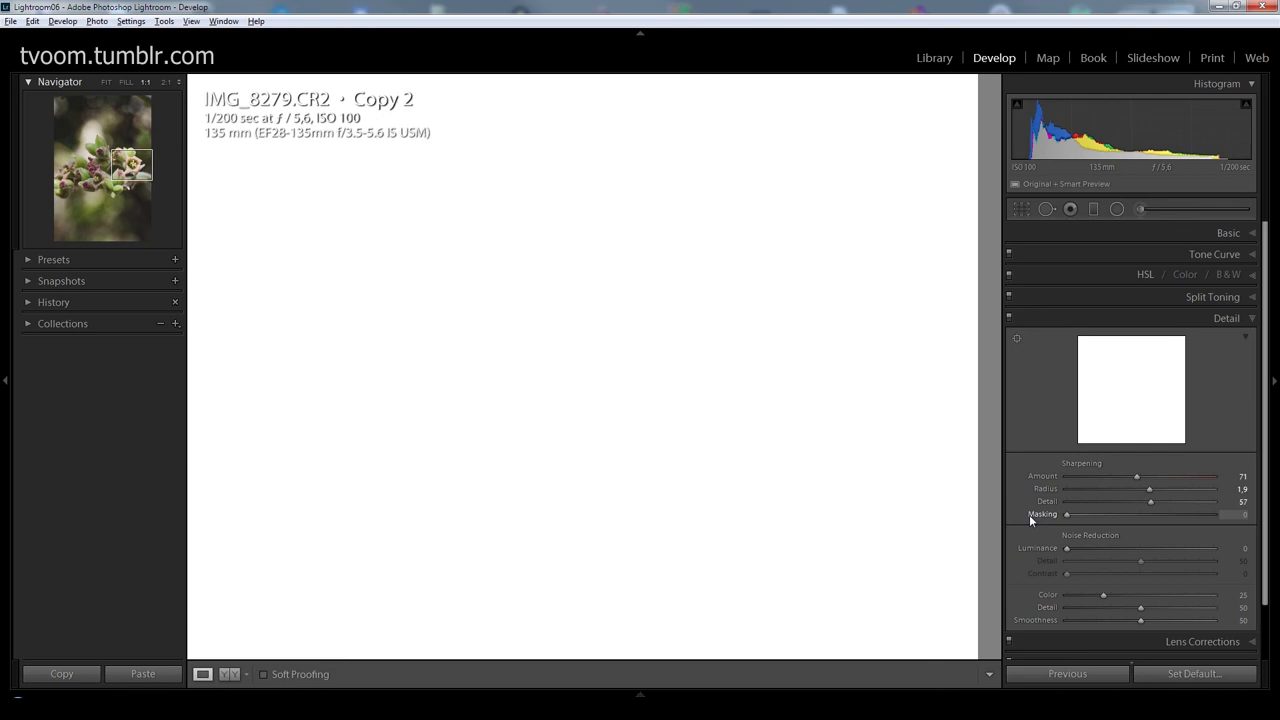
- Preview the mask while raising sharpening Masking to 80, then open File > Export
left_click_drag(1067, 514, 1138, 514)
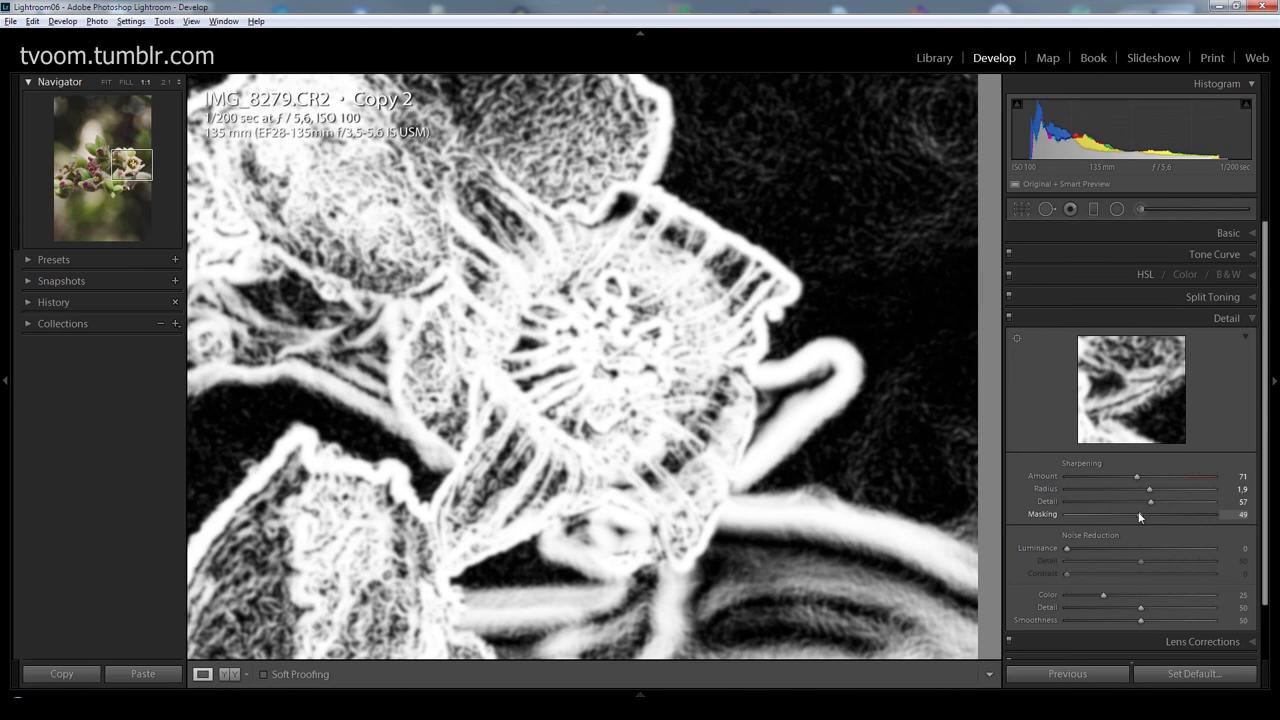
left_click_drag(1138, 514, 1182, 514)
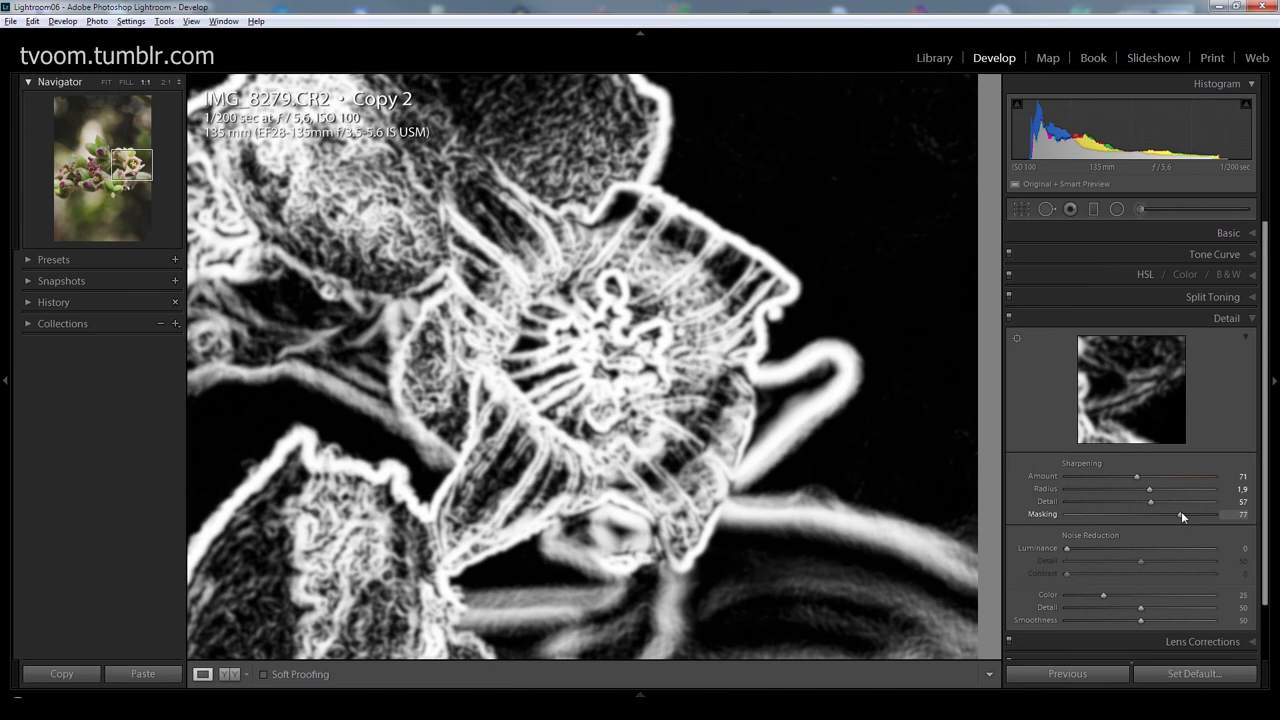
left_click_drag(1180, 514, 1213, 514)
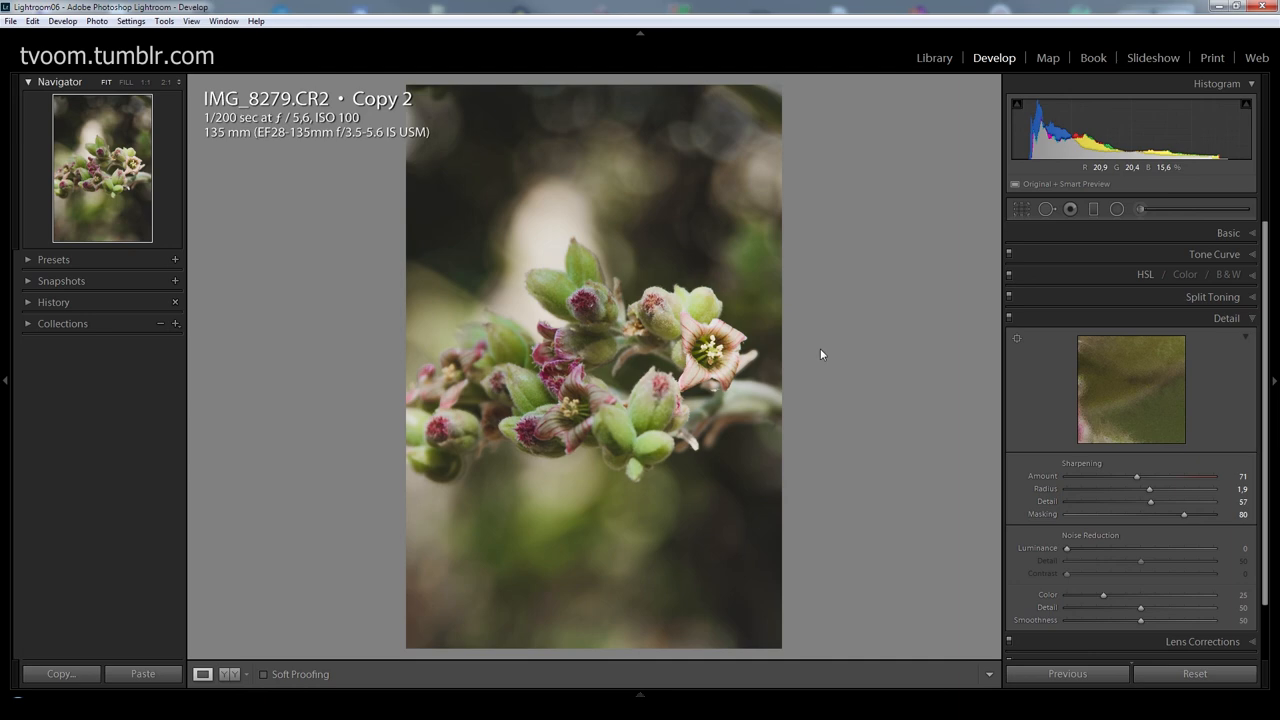
left_click(10, 21)
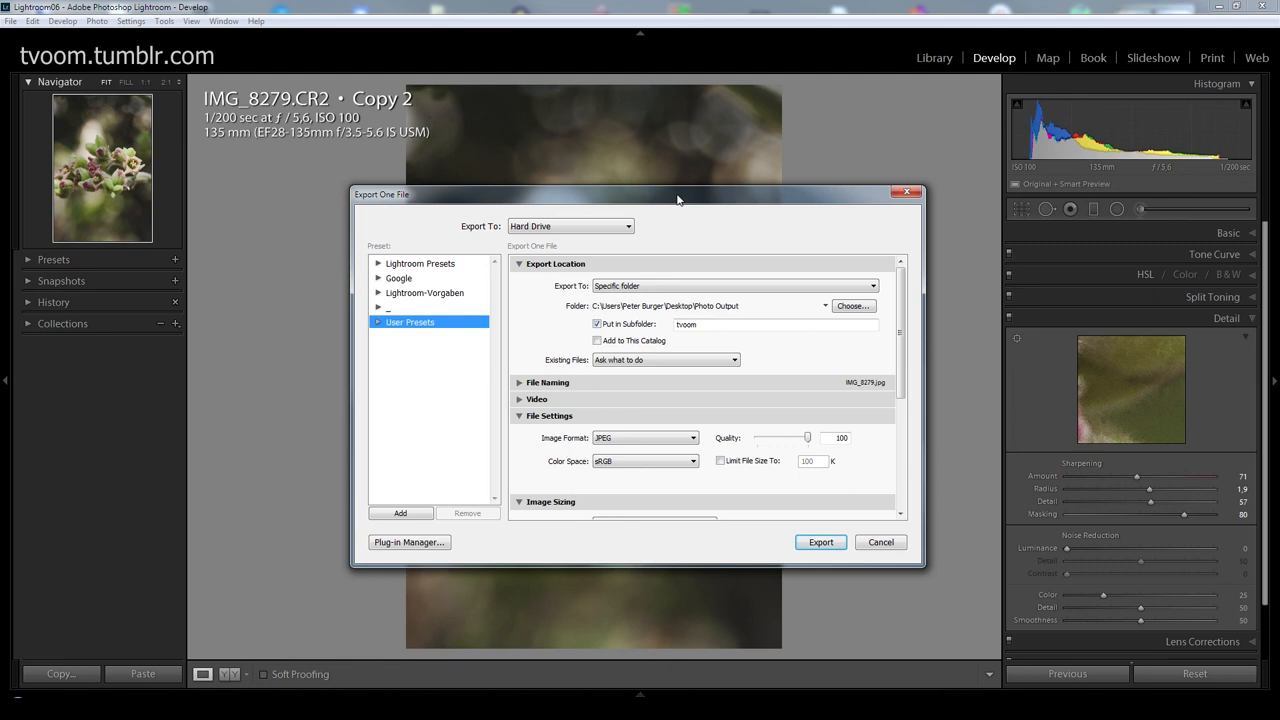
- Enable export Output Sharpening for Glossy Paper
scroll("down", 3)
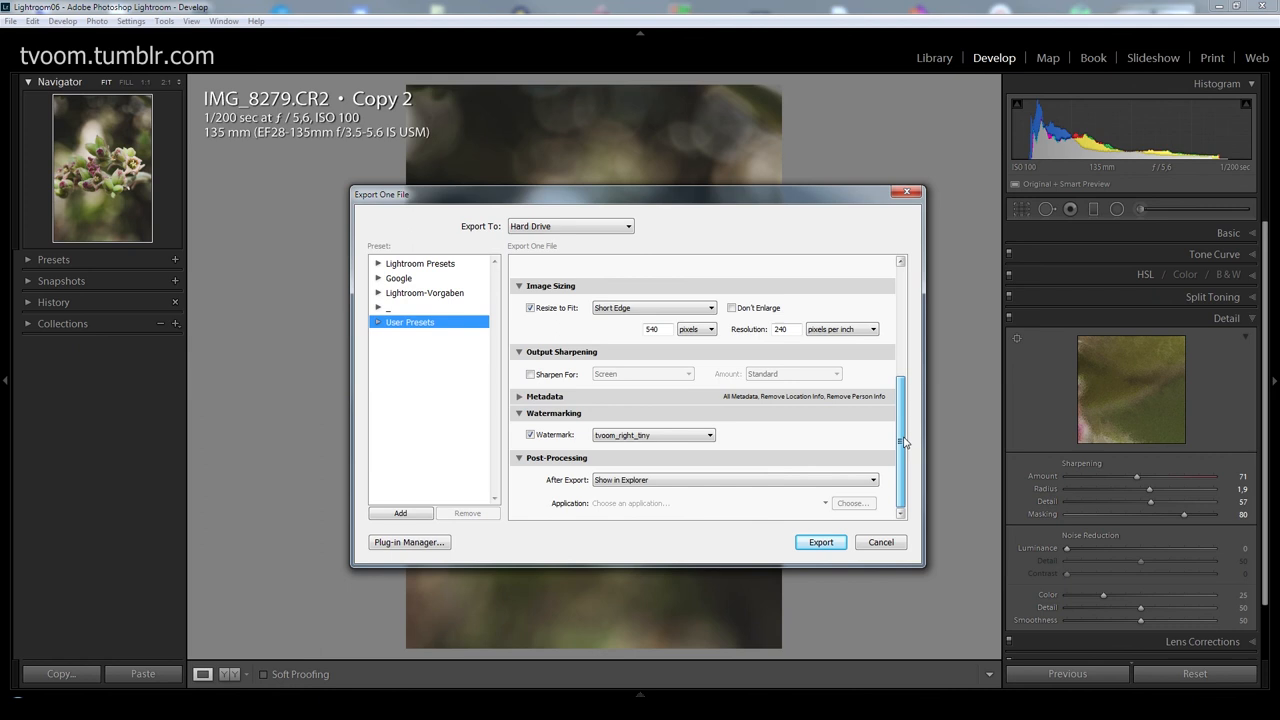
left_click(642, 373)
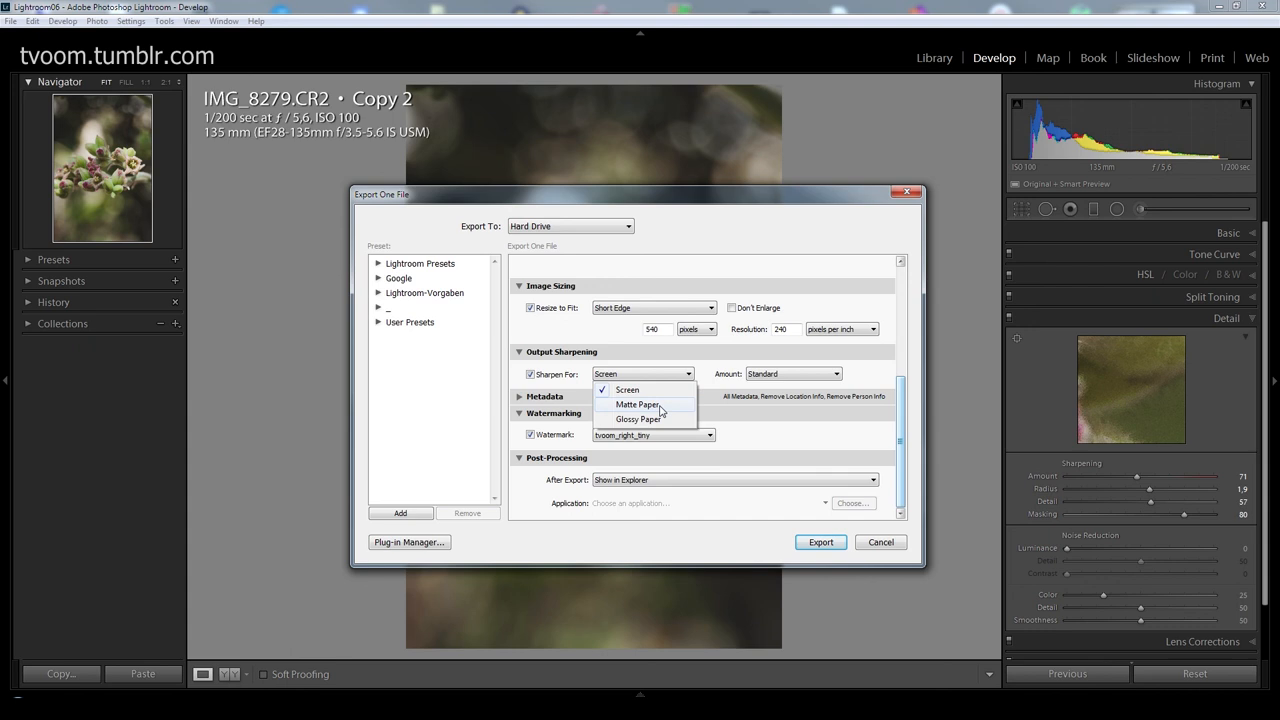
left_click(638, 418)
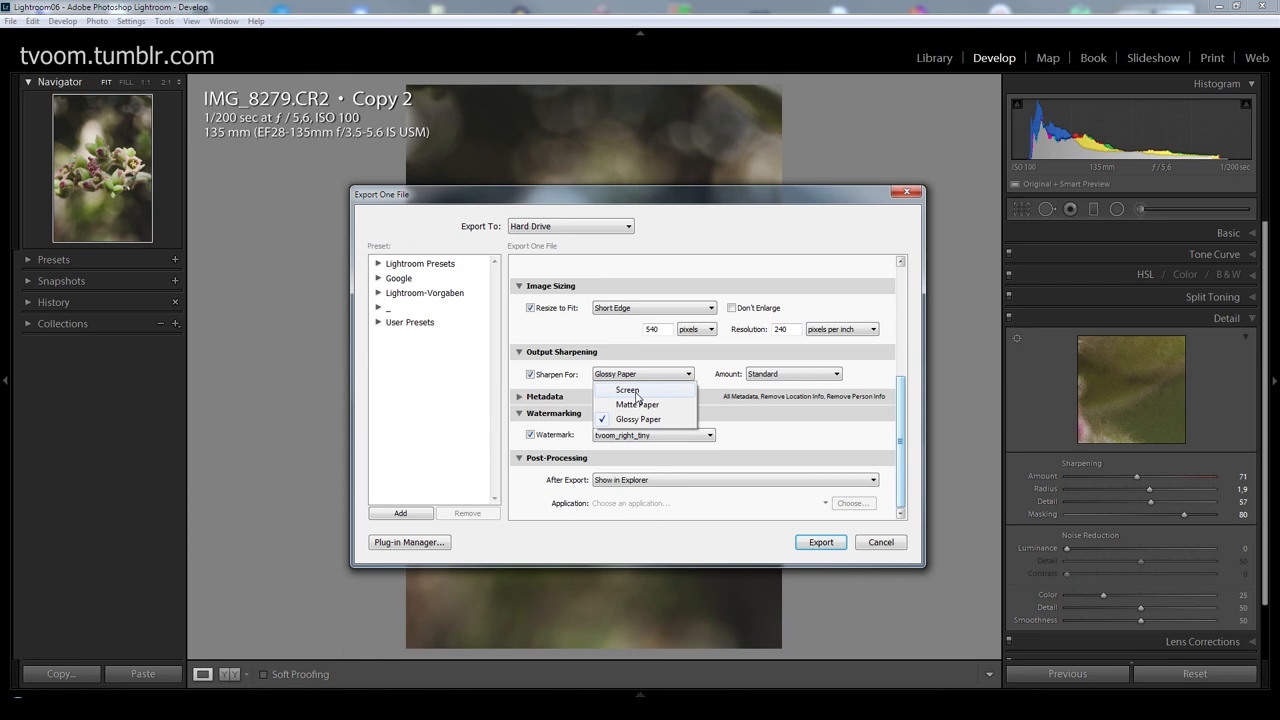
mouse_move(640, 430)
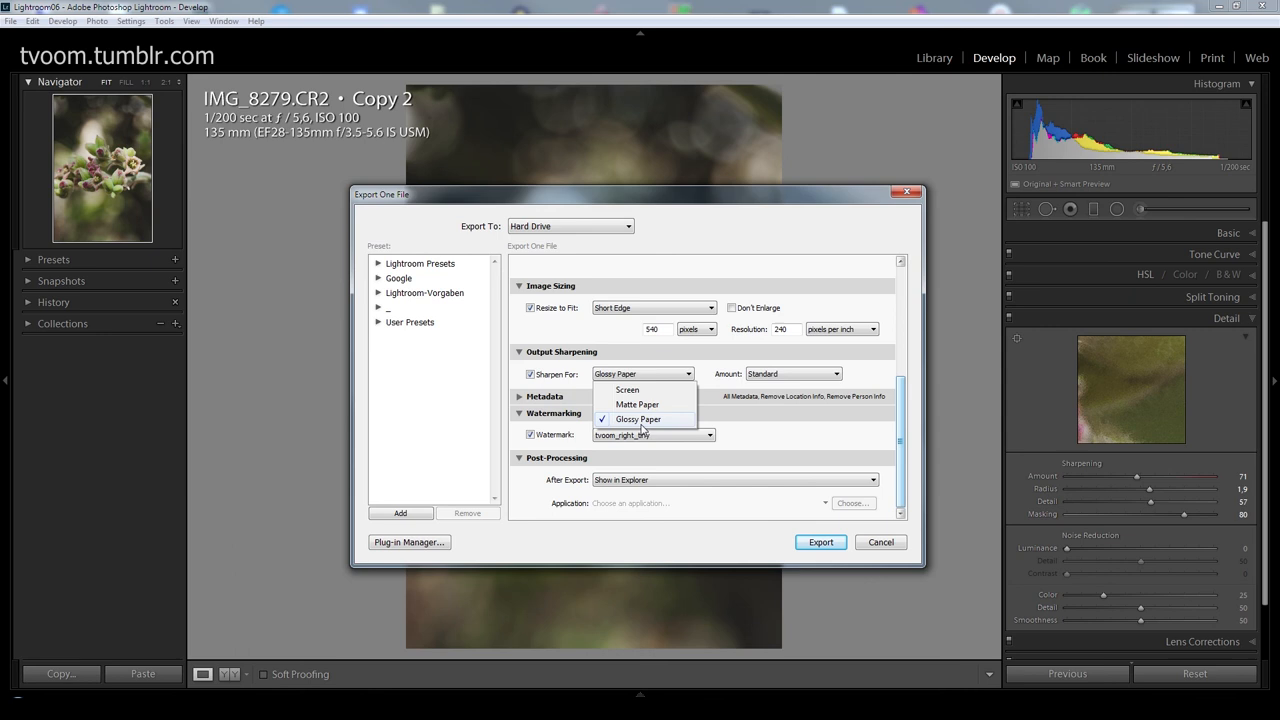